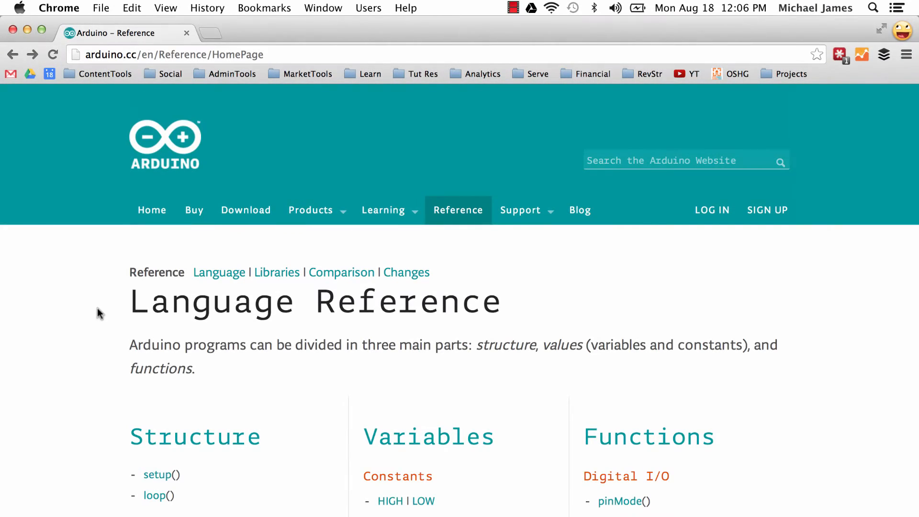
Scroll through the compound operators reference page to read its syntax, parameters and examples.
scroll(down, 3)
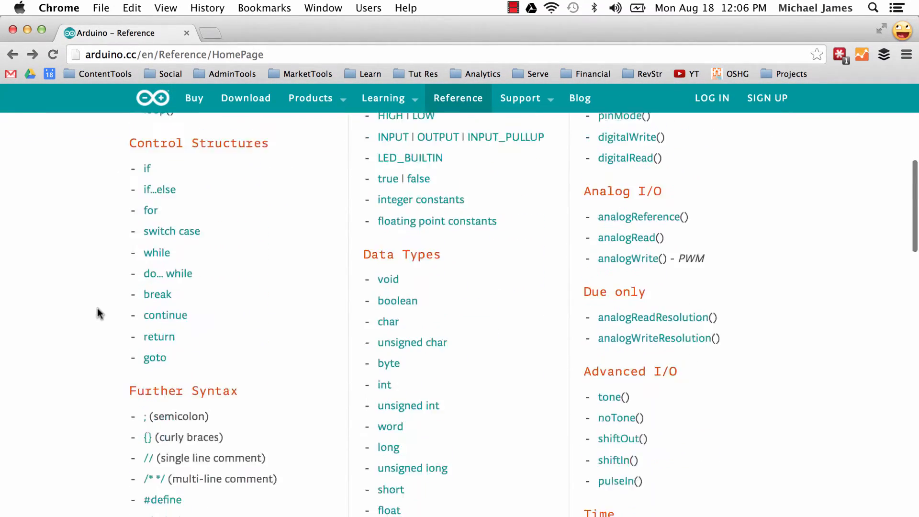
scroll(down, 3)
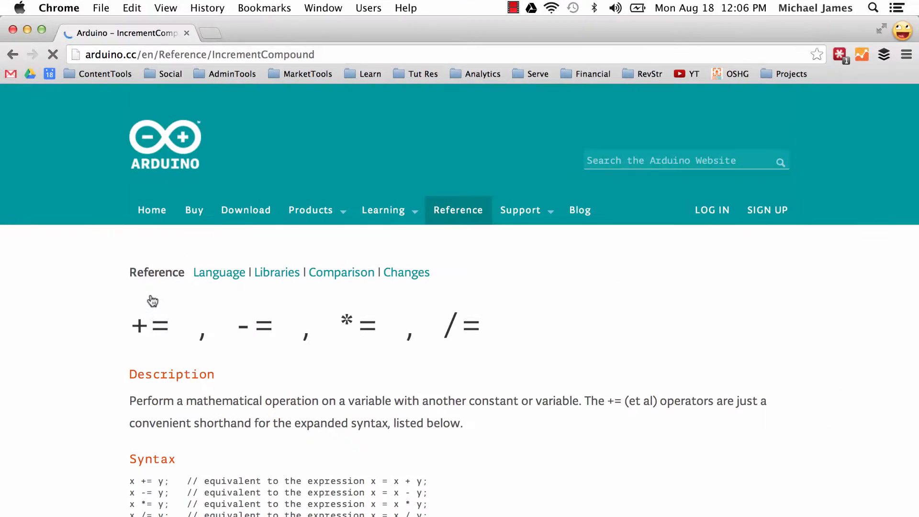
mouse_move(100, 328)
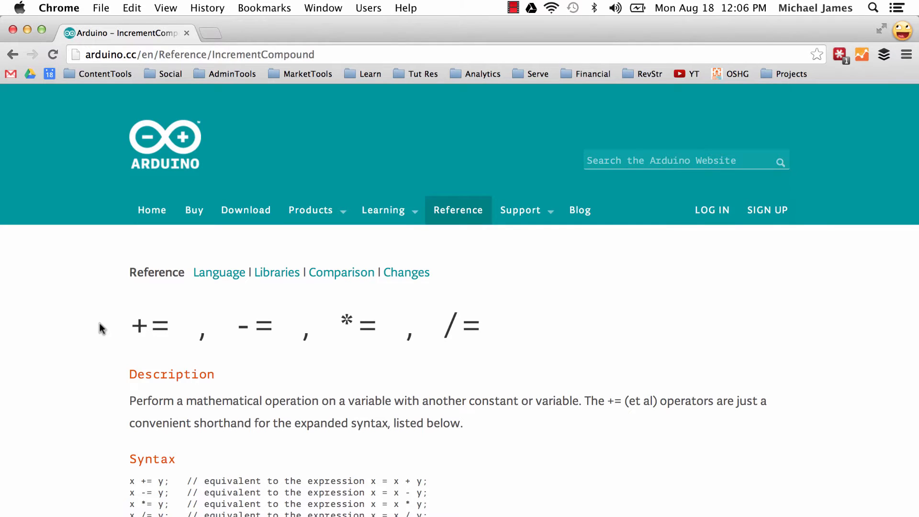
scroll(down, 3)
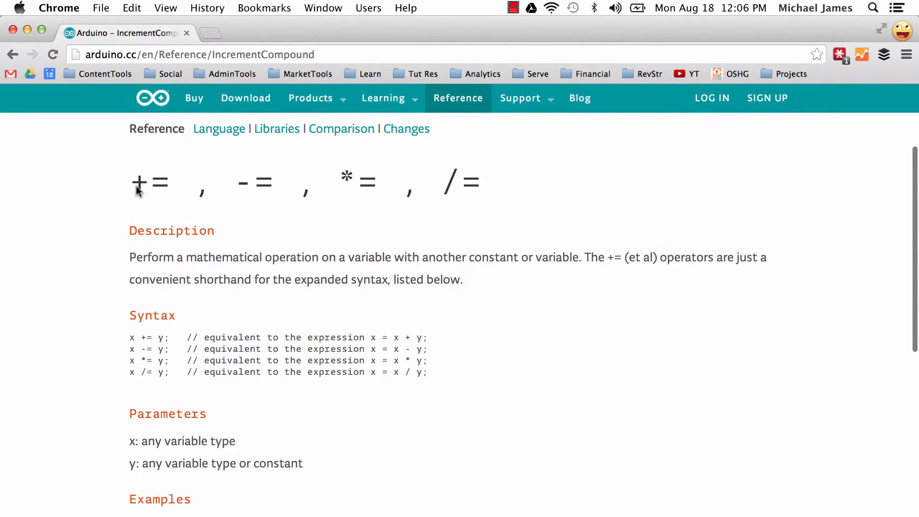
mouse_move(134, 207)
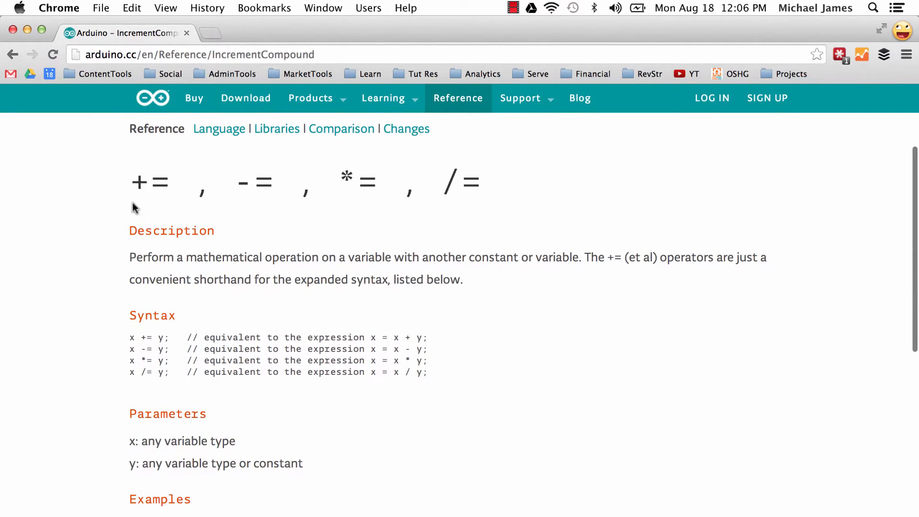
scroll(down, 3)
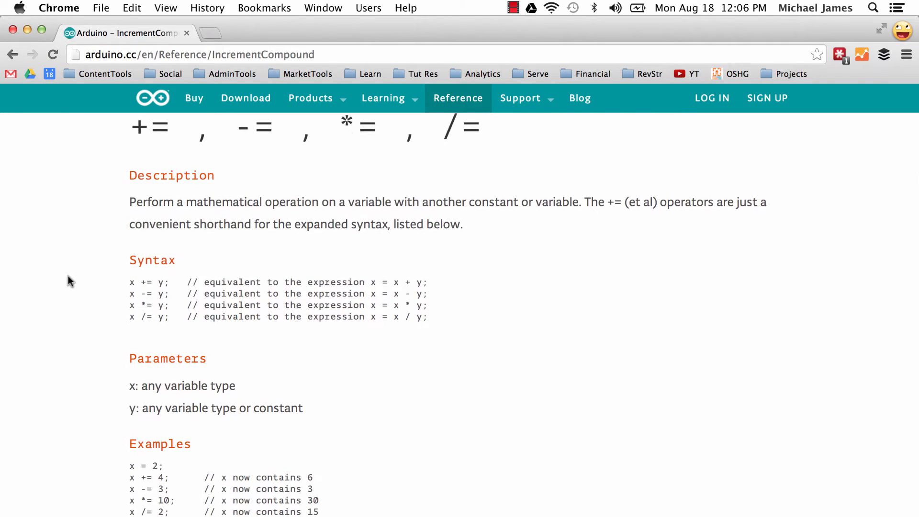
scroll(up, 3)
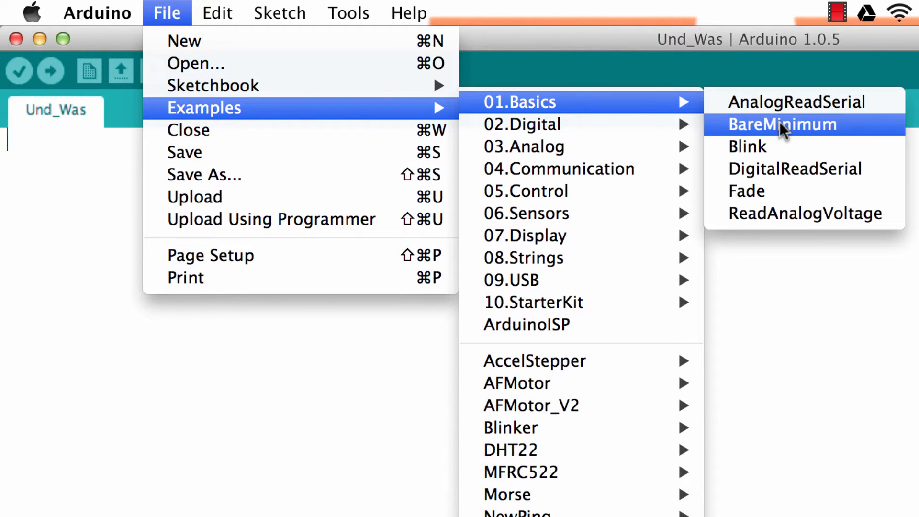
Load the BareMinimum example sketch with empty setup() and loop() functions.
click(782, 123)
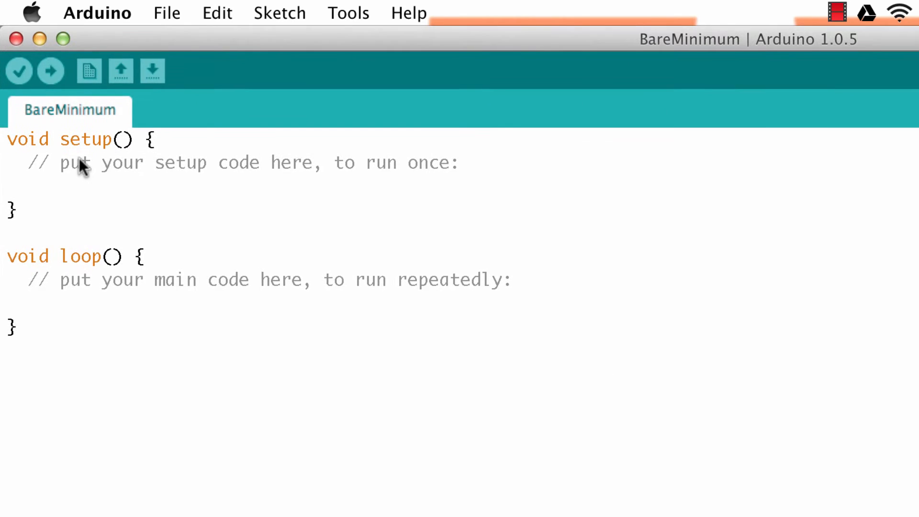
mouse_move(190, 279)
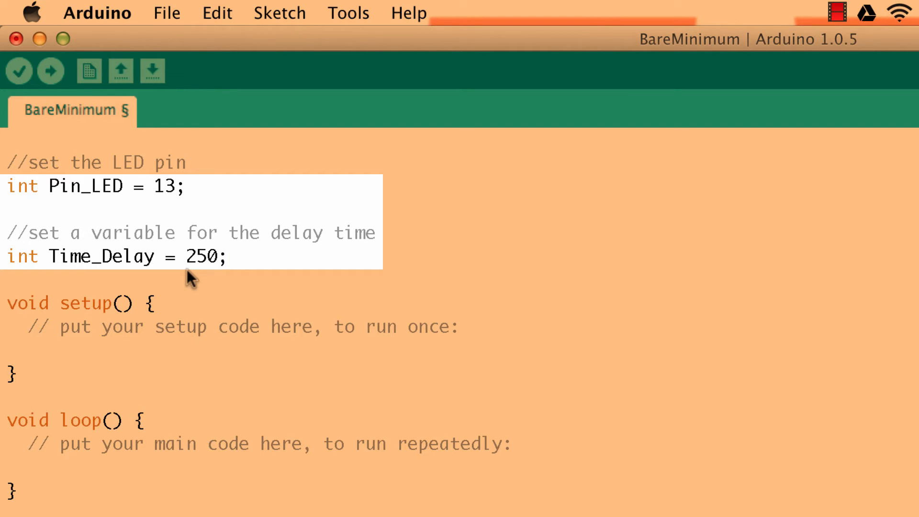
Rename Time_Delay to Time_On_Delay by inserting 'On_' into the declaration.
click(229, 256)
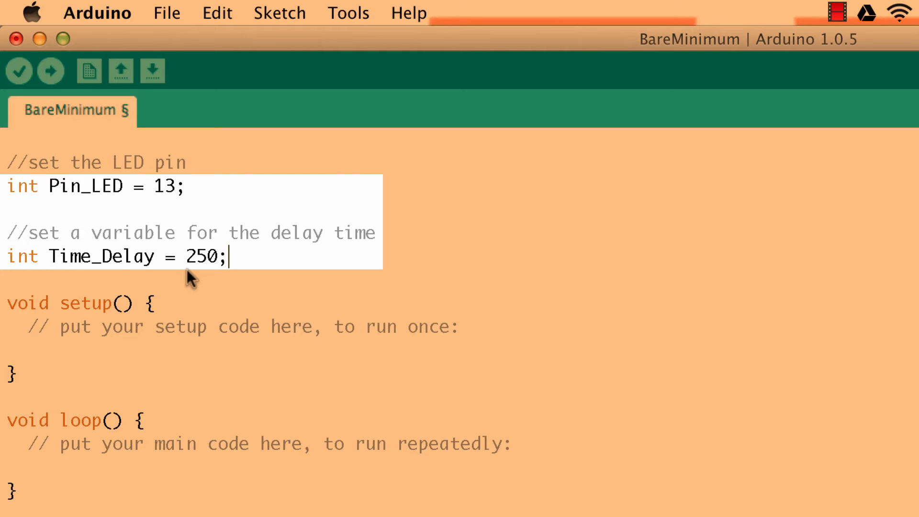
text(On)
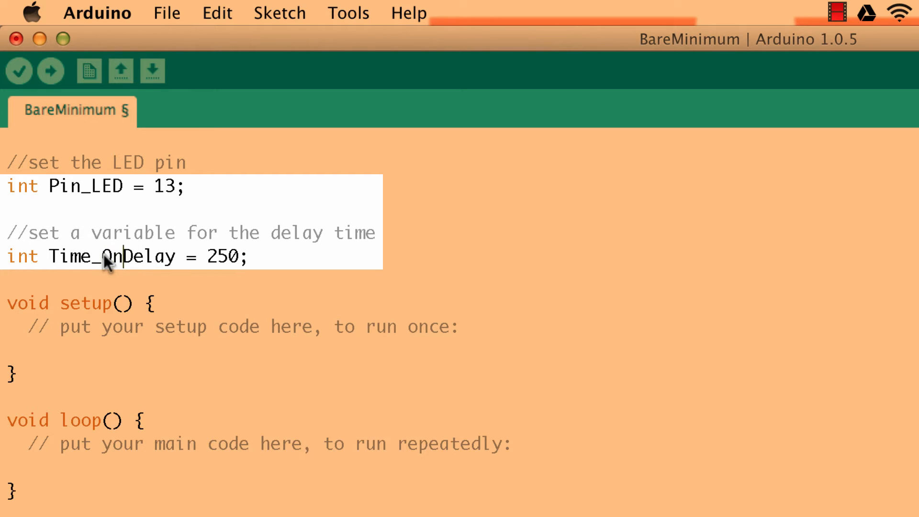
text(_)
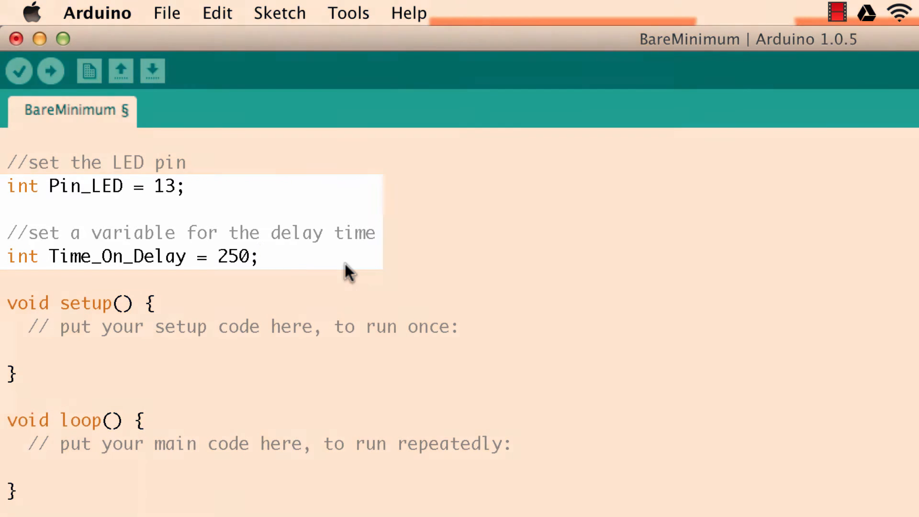
click(348, 273)
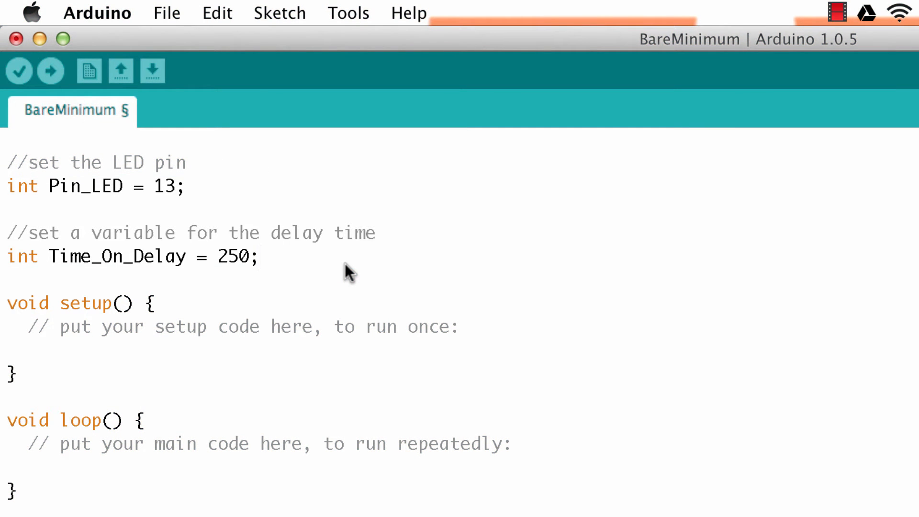
click(261, 257)
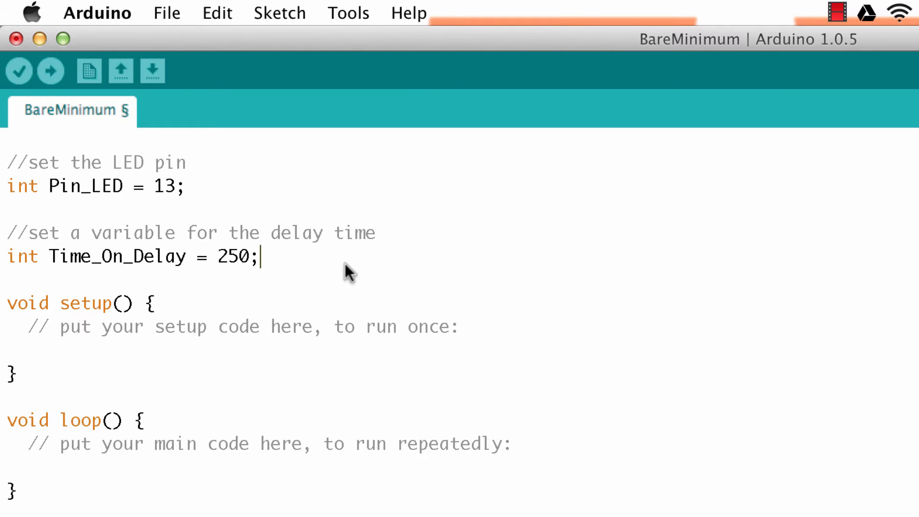
Write the pin mode comment in setup() and the LED OFF and quarter-second delay comments in loop().
text(//set the mode o)
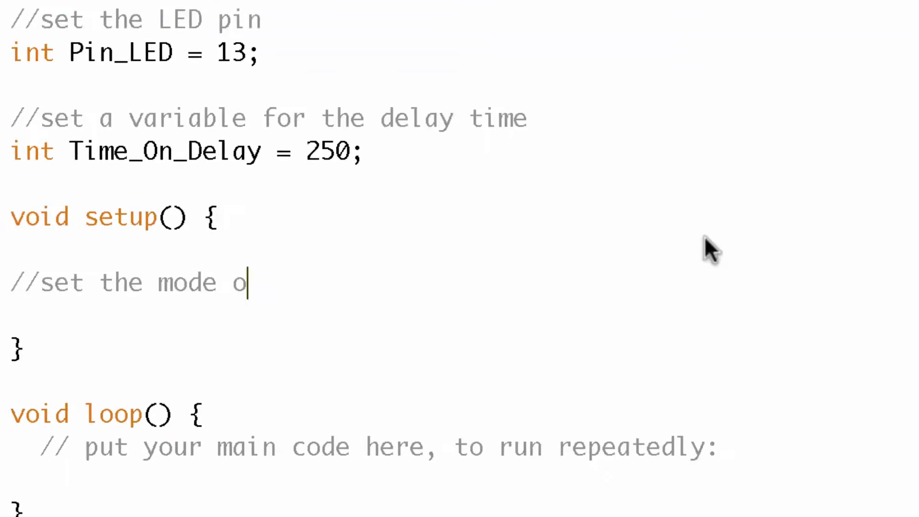
scroll(down, 3)
text(//Tur)
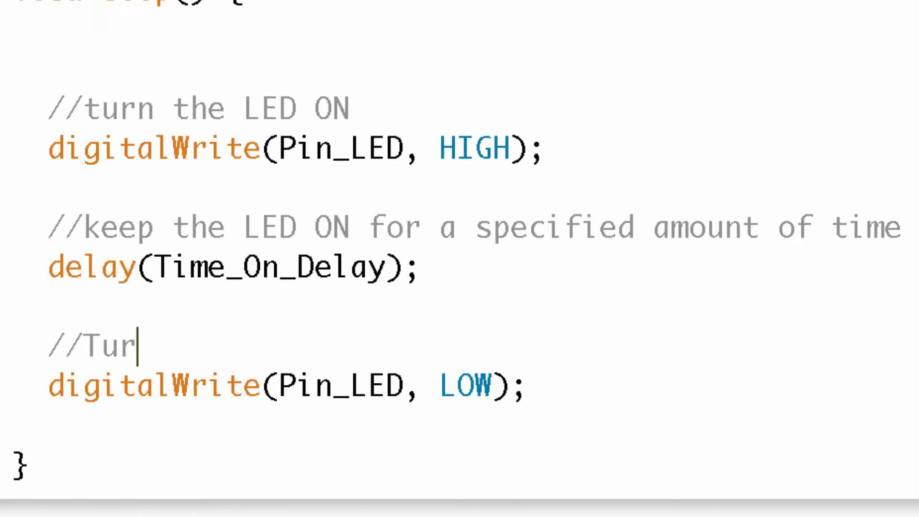
text(n the LED OFF)
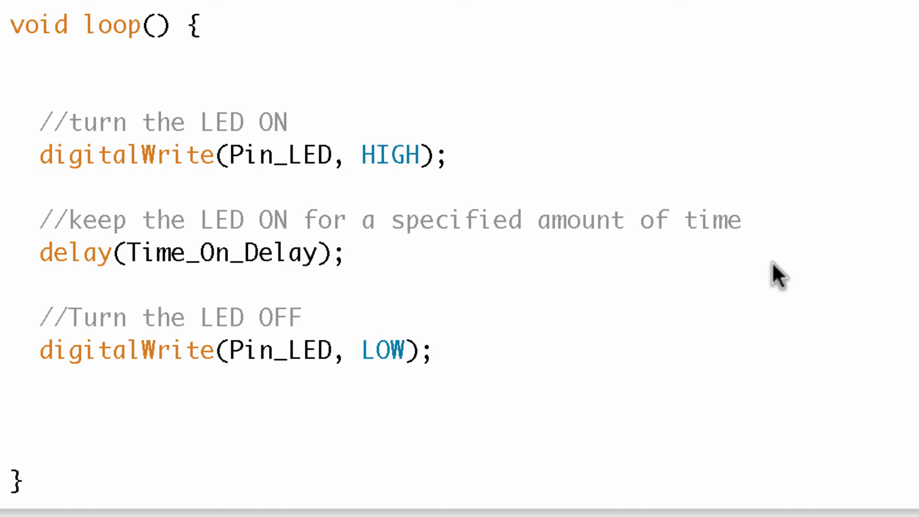
text(//delay for a quarter second)
text(///////////////////////////////////////////////////////////////////)
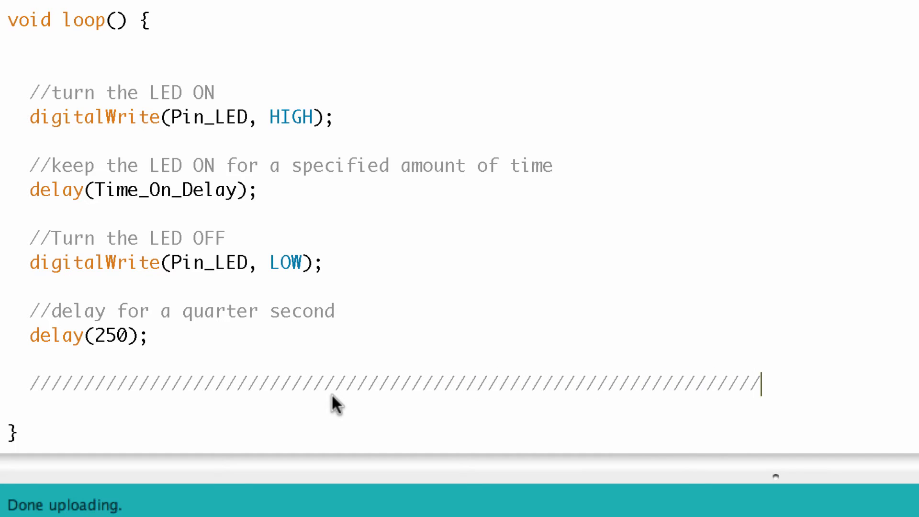
Add the Time_On_Delay += 25 line and Serial.println(Time_On_Delay); below the divider in loop().
key(enter)
text(Serial.println(T)
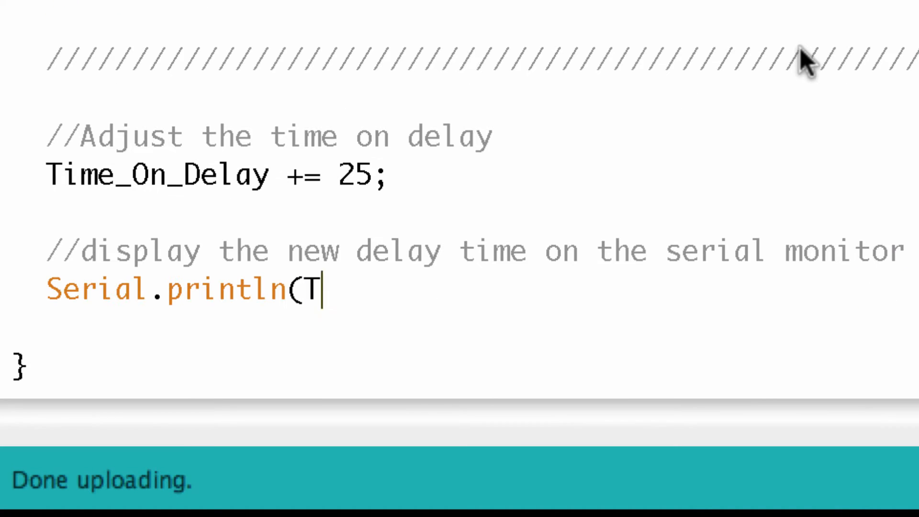
text(ime_On_Delay);)
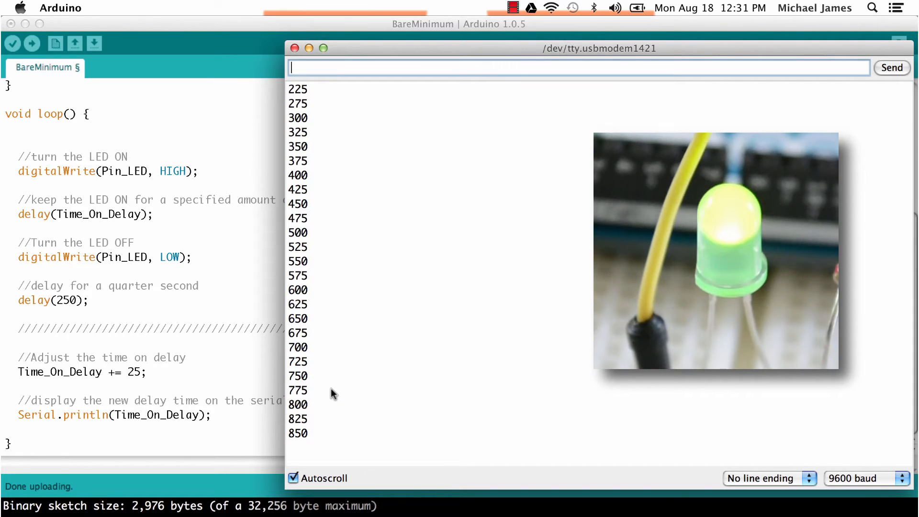
Scroll the serial monitor to watch the delay values climb by 25 up to 850.
scroll(down, 3)
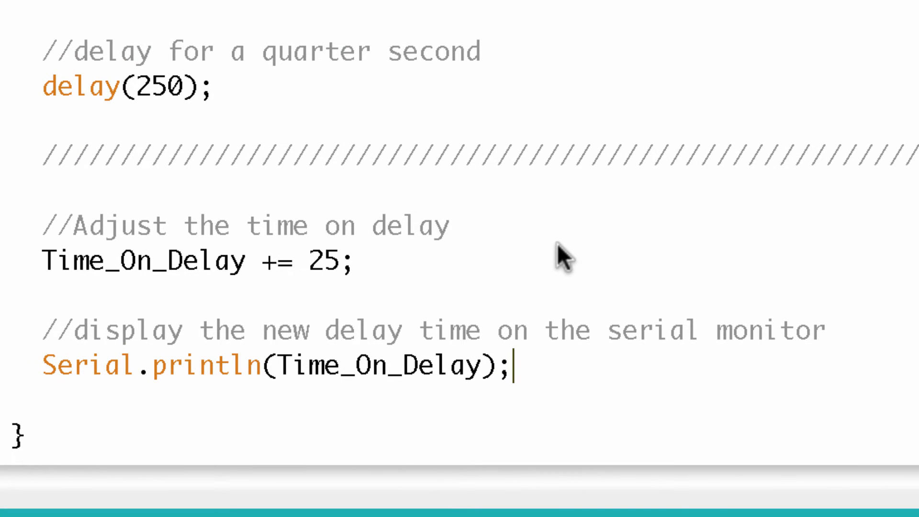
mouse_move(446, 287)
text(Time_On_De)
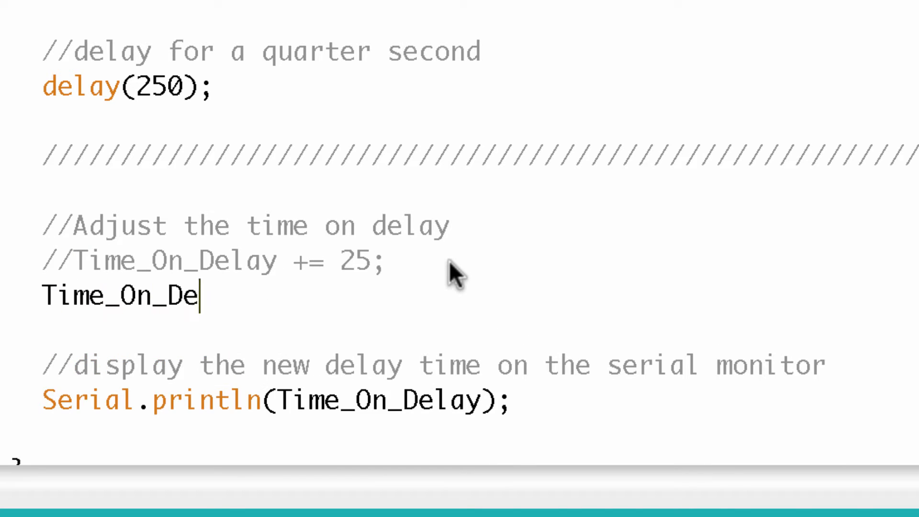
Write the expanded form Time_On_Delay = Time_On_Delay + 25; beside the commented-out += line.
text(lay = Time_On_Delay + 25;)
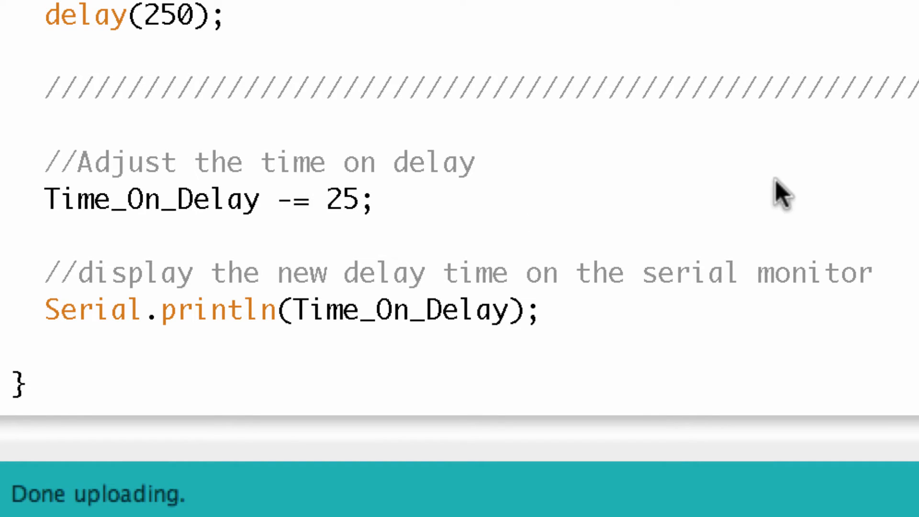
mouse_move(555, 270)
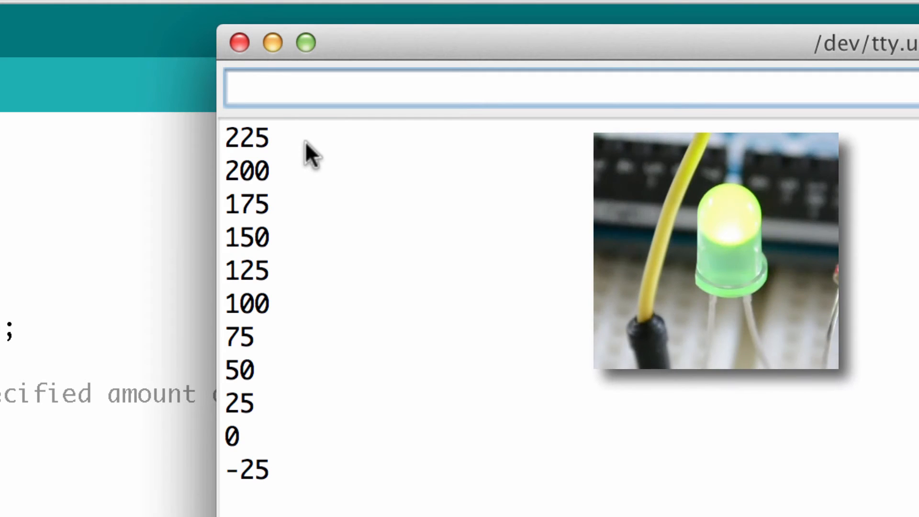
mouse_move(308, 287)
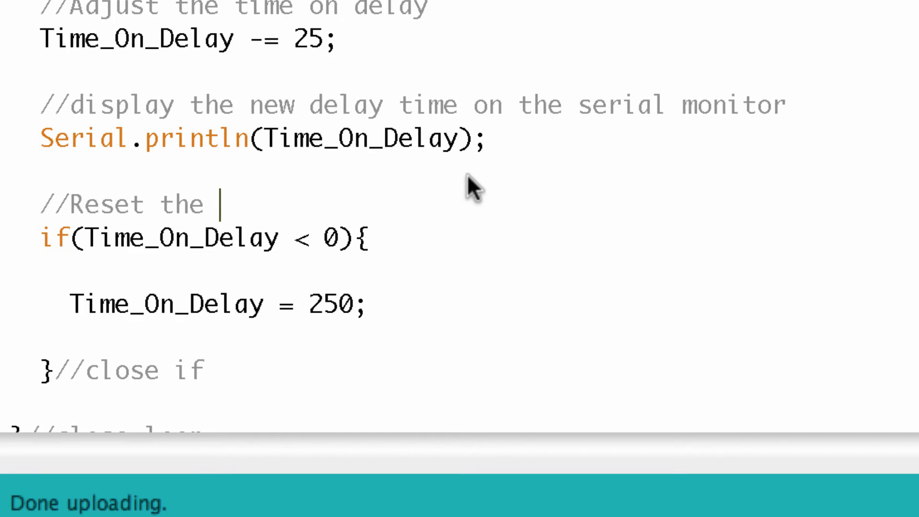
Finish the comment above the if block as "Reset the On delay time".
text(On delay time)
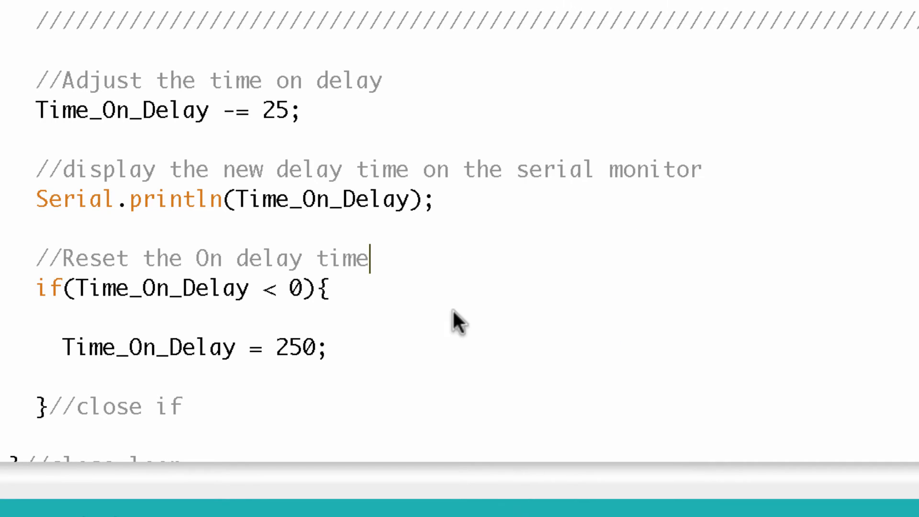
mouse_move(296, 126)
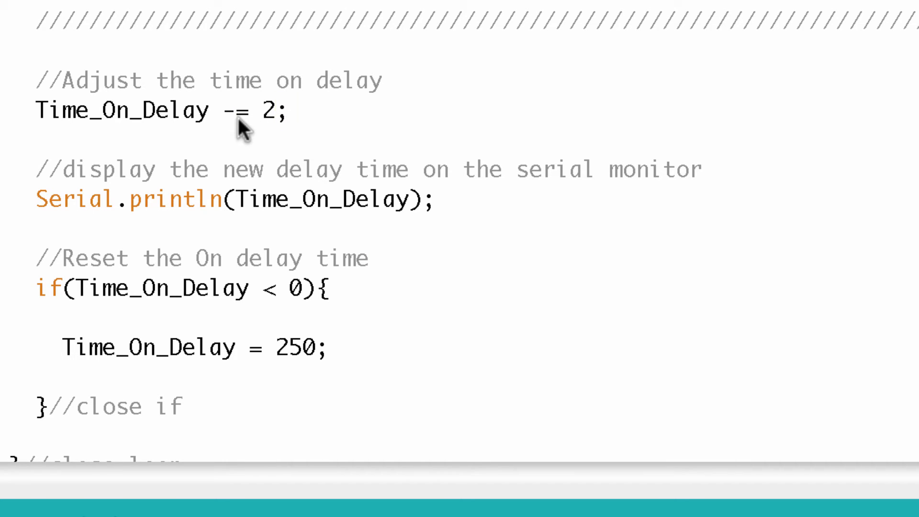
Change the adjust operator to *= 2 so Time_On_Delay doubles each pass.
text(*)
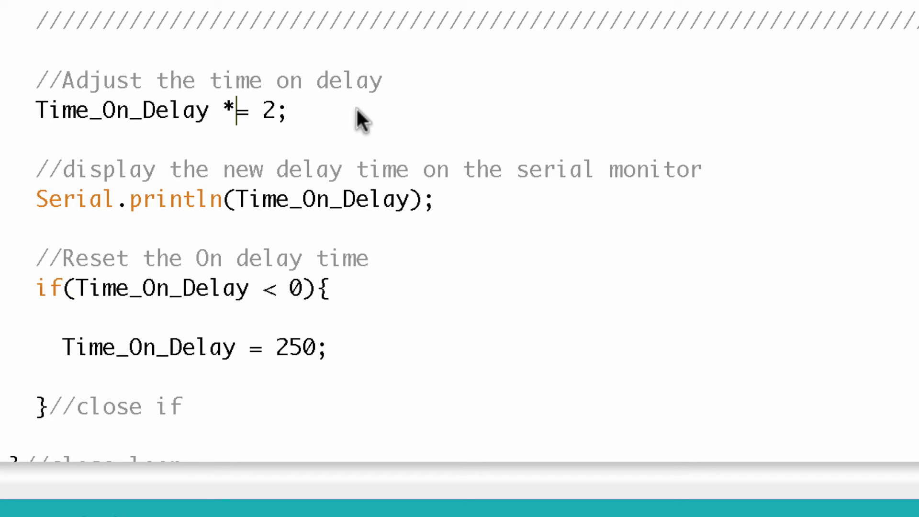
mouse_move(288, 310)
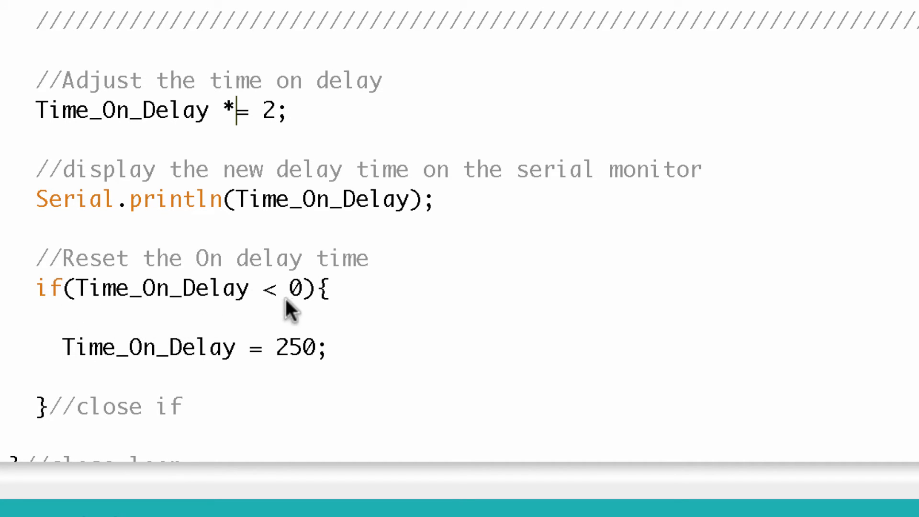
scroll(up, 3)
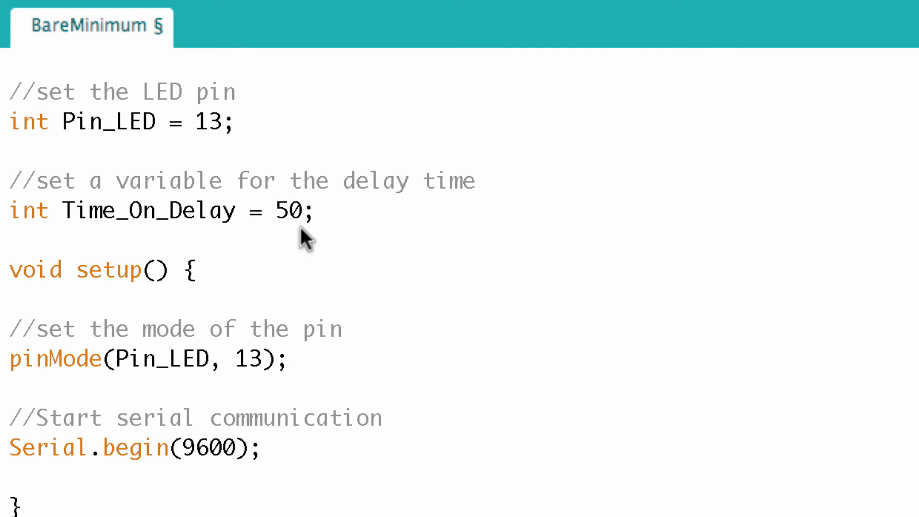
scroll(down, 3)
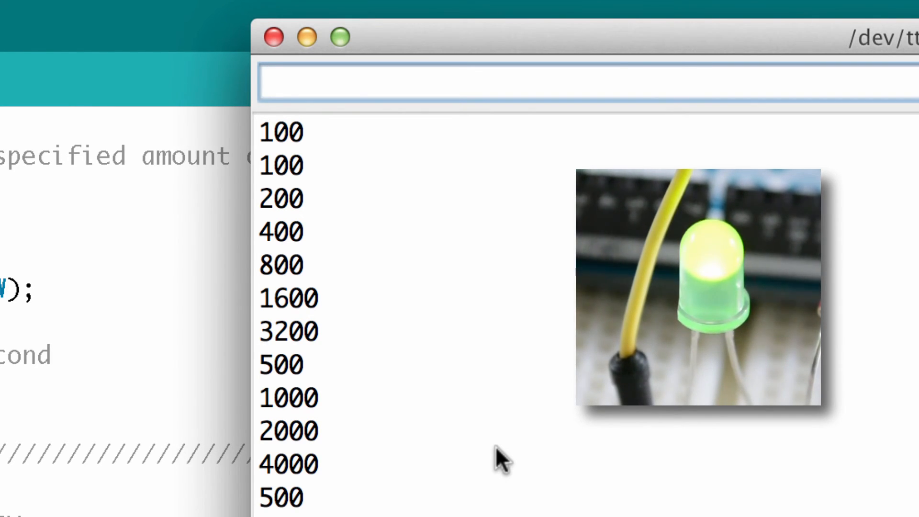
mouse_move(328, 188)
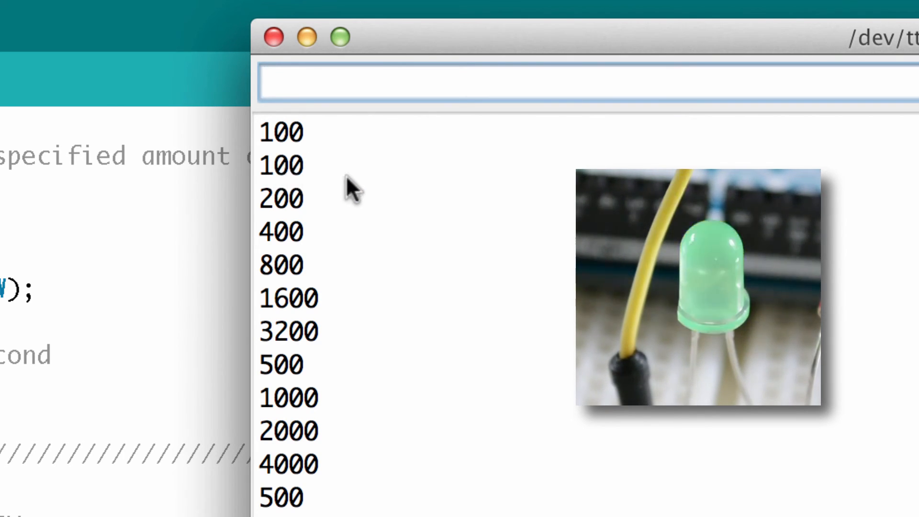
mouse_move(366, 179)
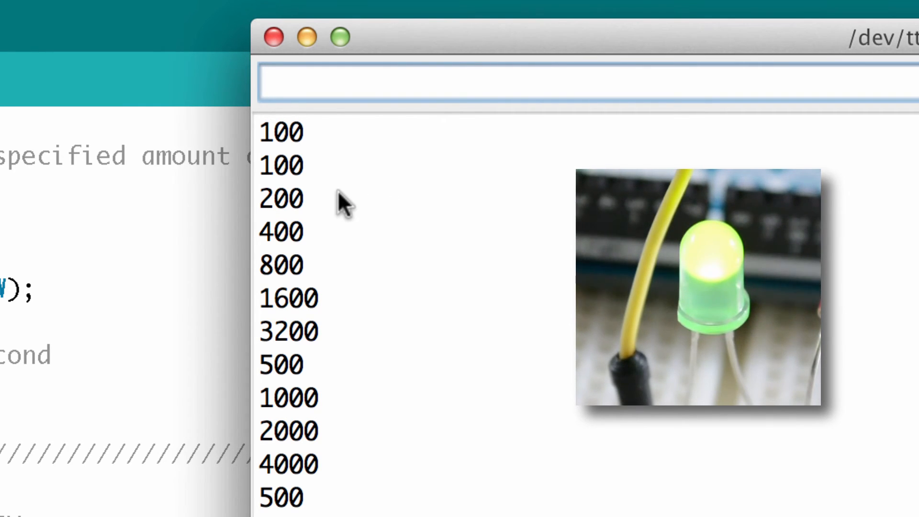
mouse_move(326, 279)
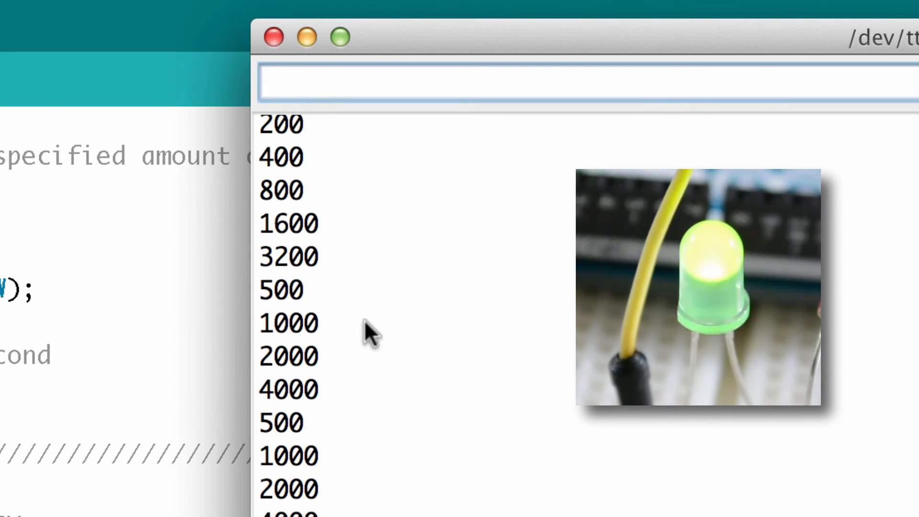
Scroll the serial monitor to watch the delay doubling past 2000 and resetting to 250.
scroll(down, 3)
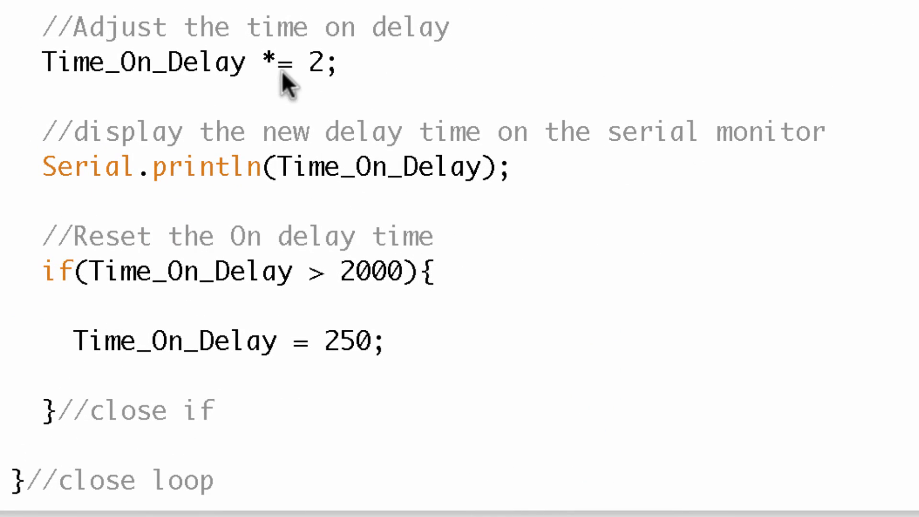
Change the adjust line to Time_On_Delay /= 2 and the reset value from 250 to 5000.
key(Backspace)
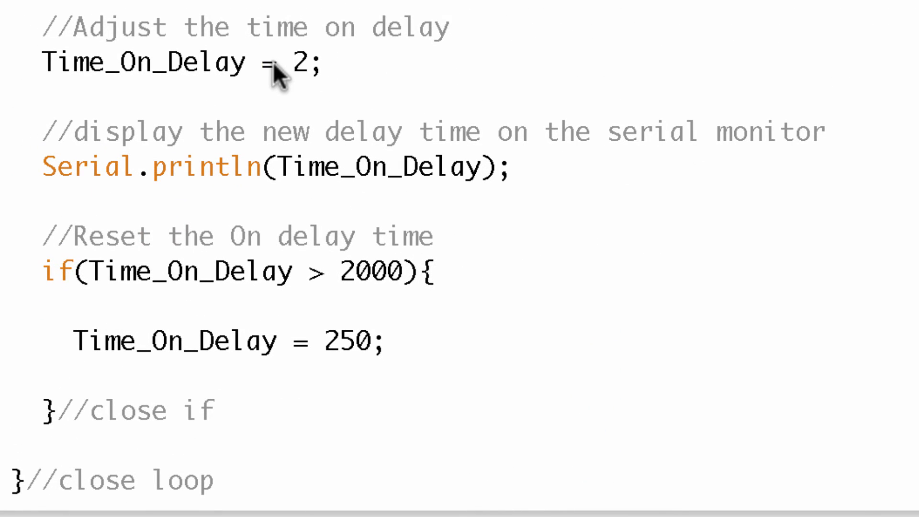
text(/)
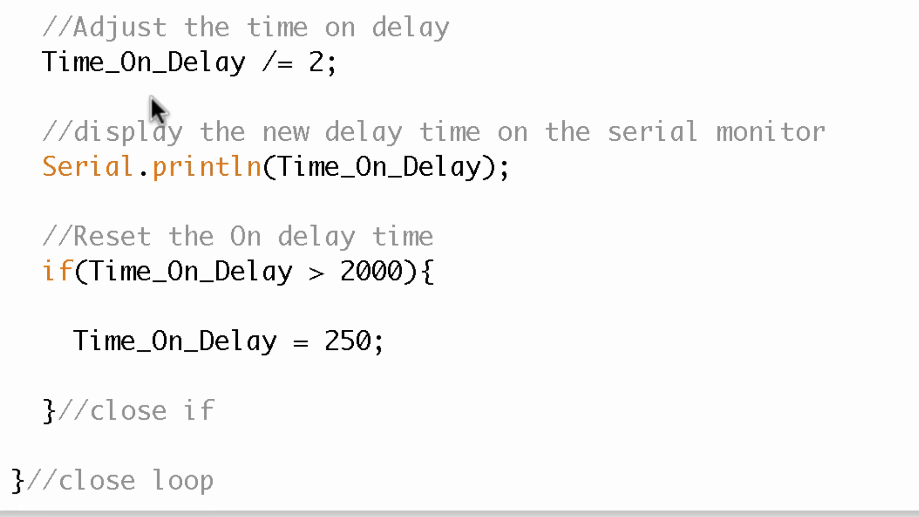
mouse_move(589, 109)
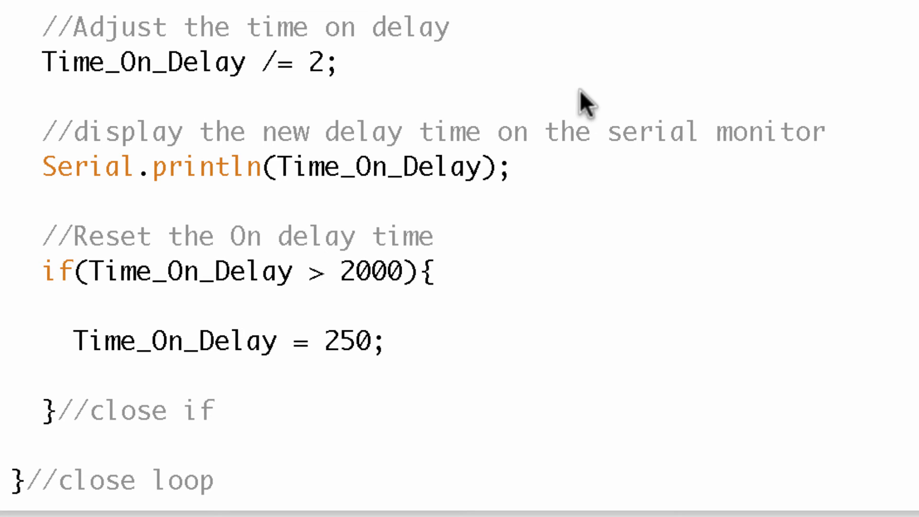
mouse_move(354, 285)
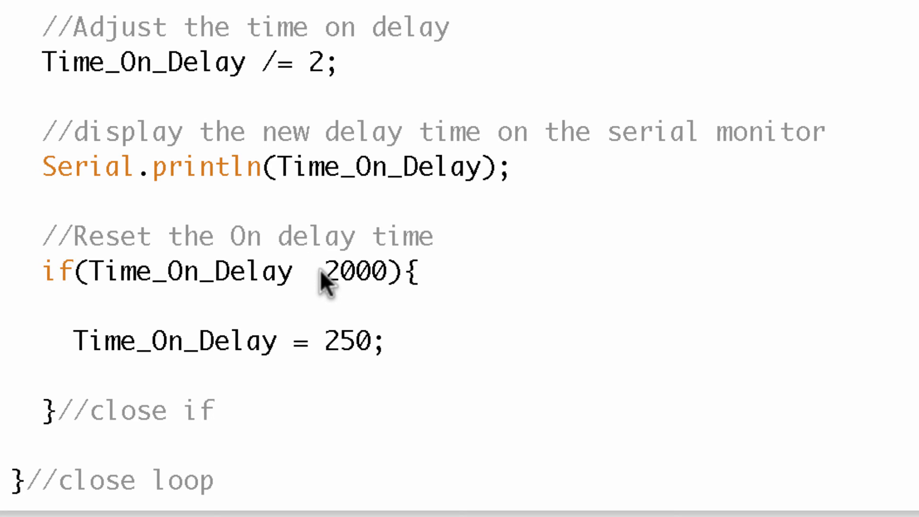
text(< 200)
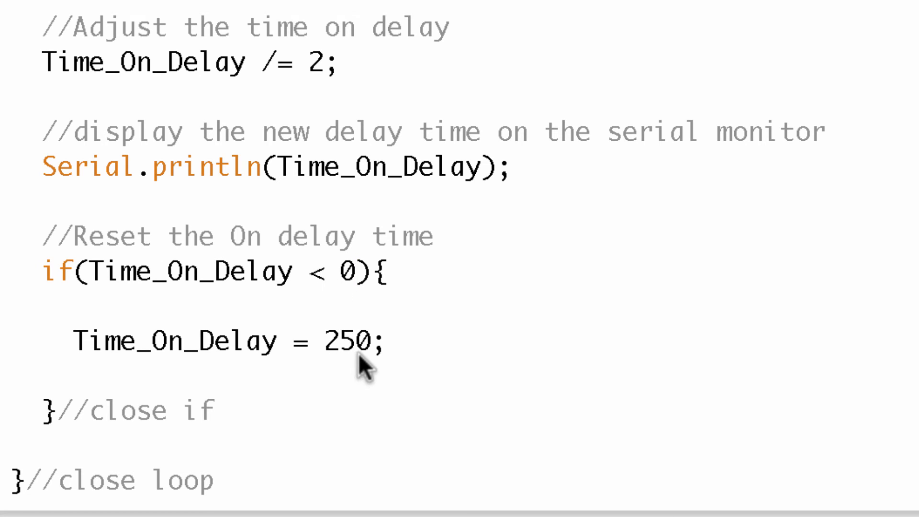
key(Backspace)
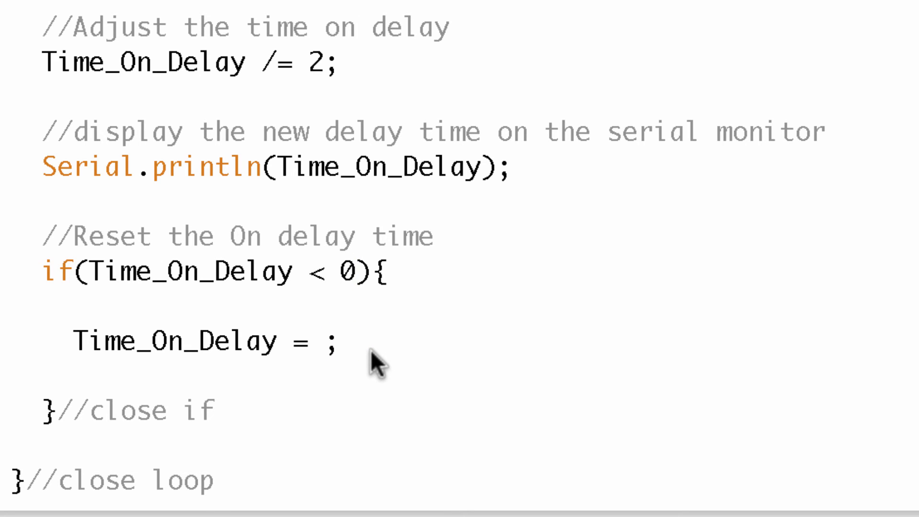
text(5000)
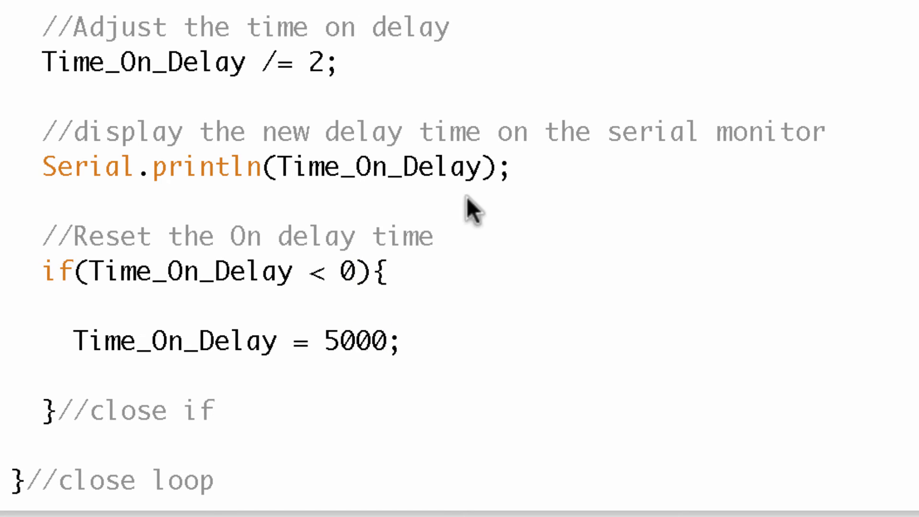
scroll(up, 3)
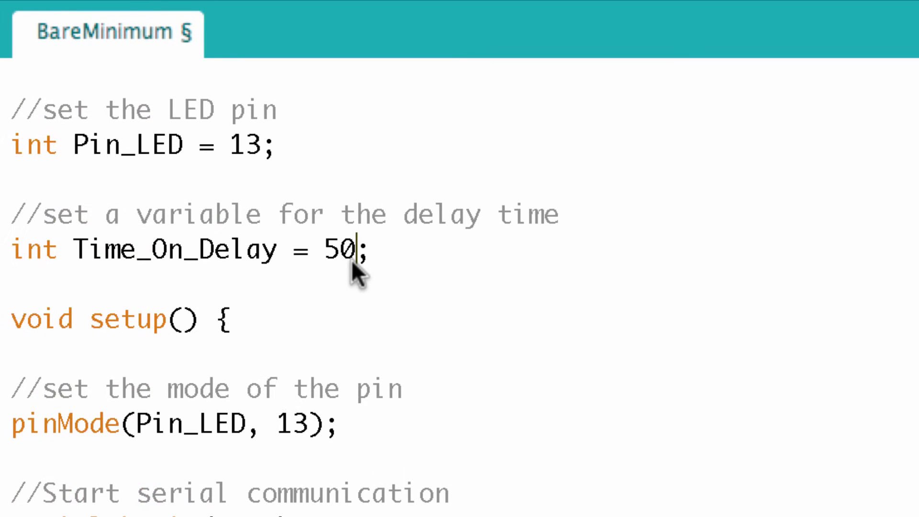
Watch the serial output halve from 2500 to 9, then return to the sketch editor.
scroll(down, 3)
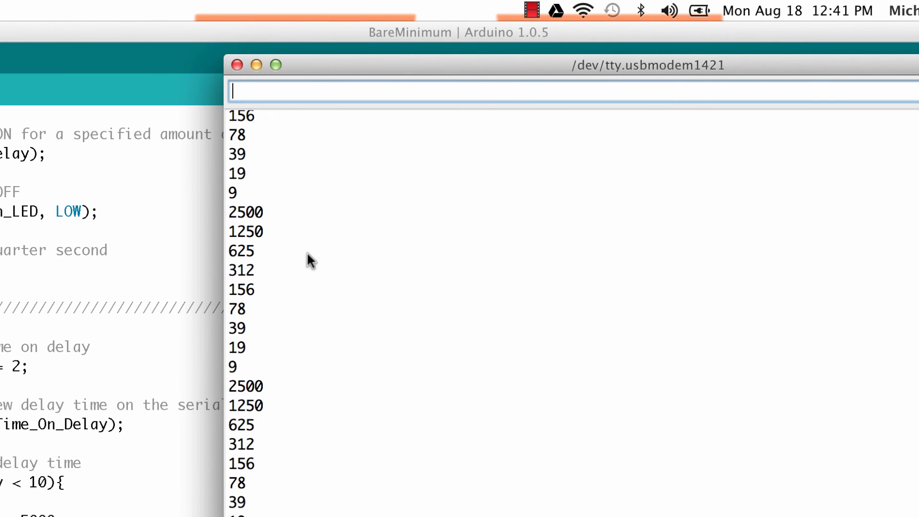
scroll(down, 3)
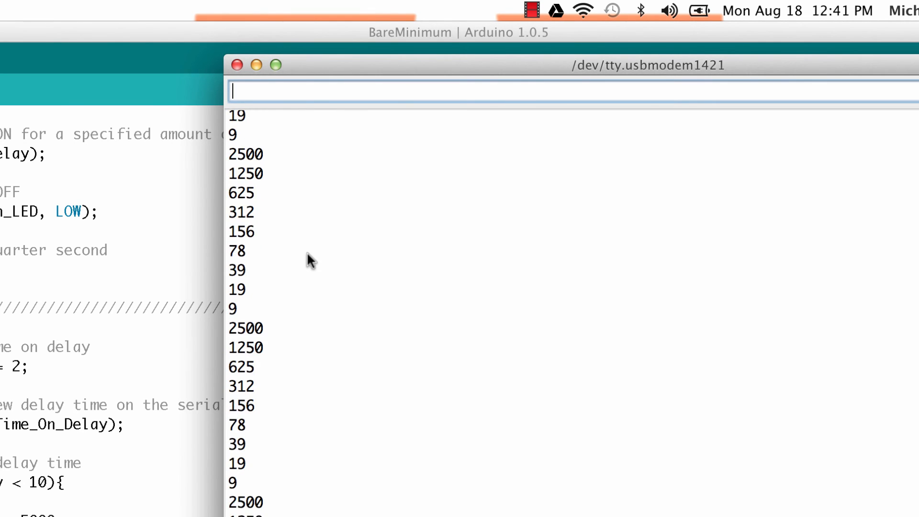
click(238, 65)
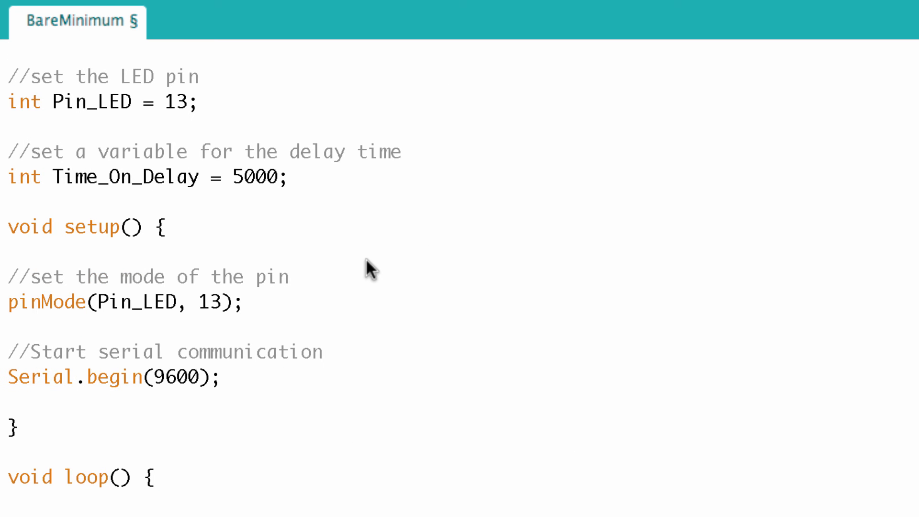
mouse_move(176, 114)
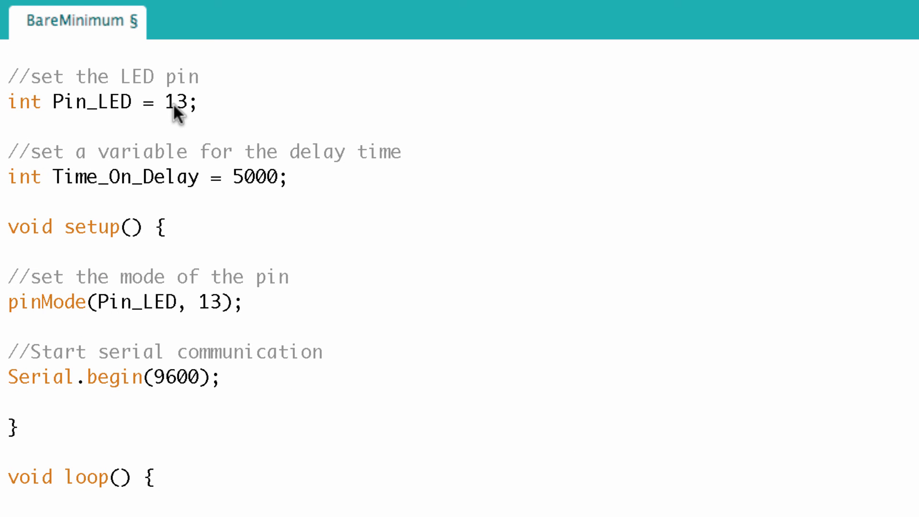
Set Pin_LED to 3, pinMode to OUTPUT, and Time_On_Delay's initial value to 255.
scroll(down, 3)
text(OUTPUT)
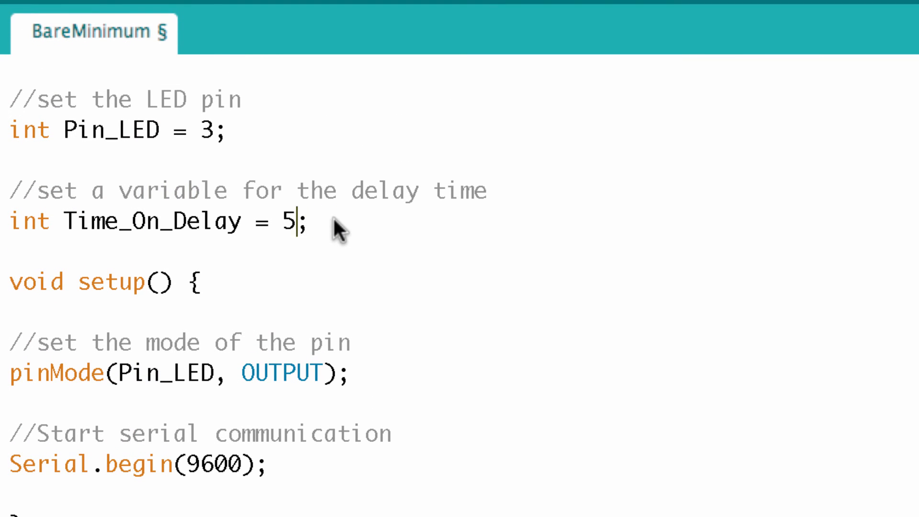
text(25)
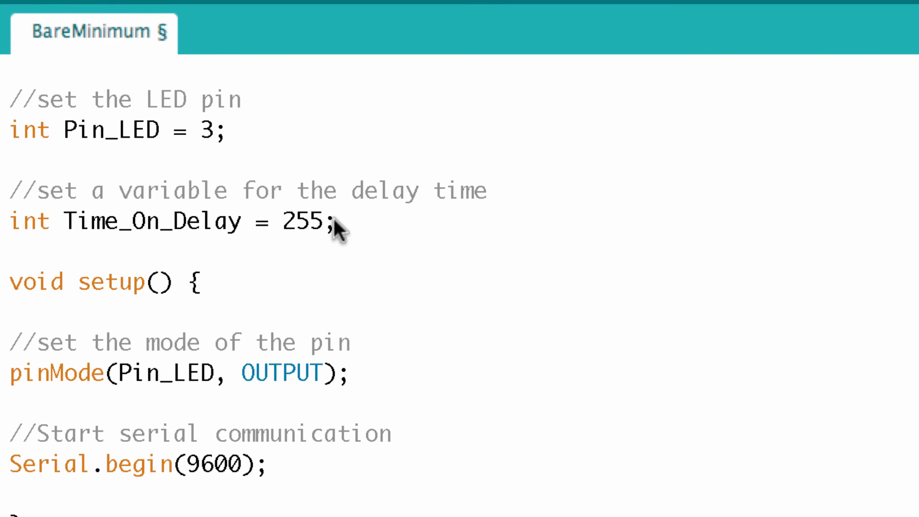